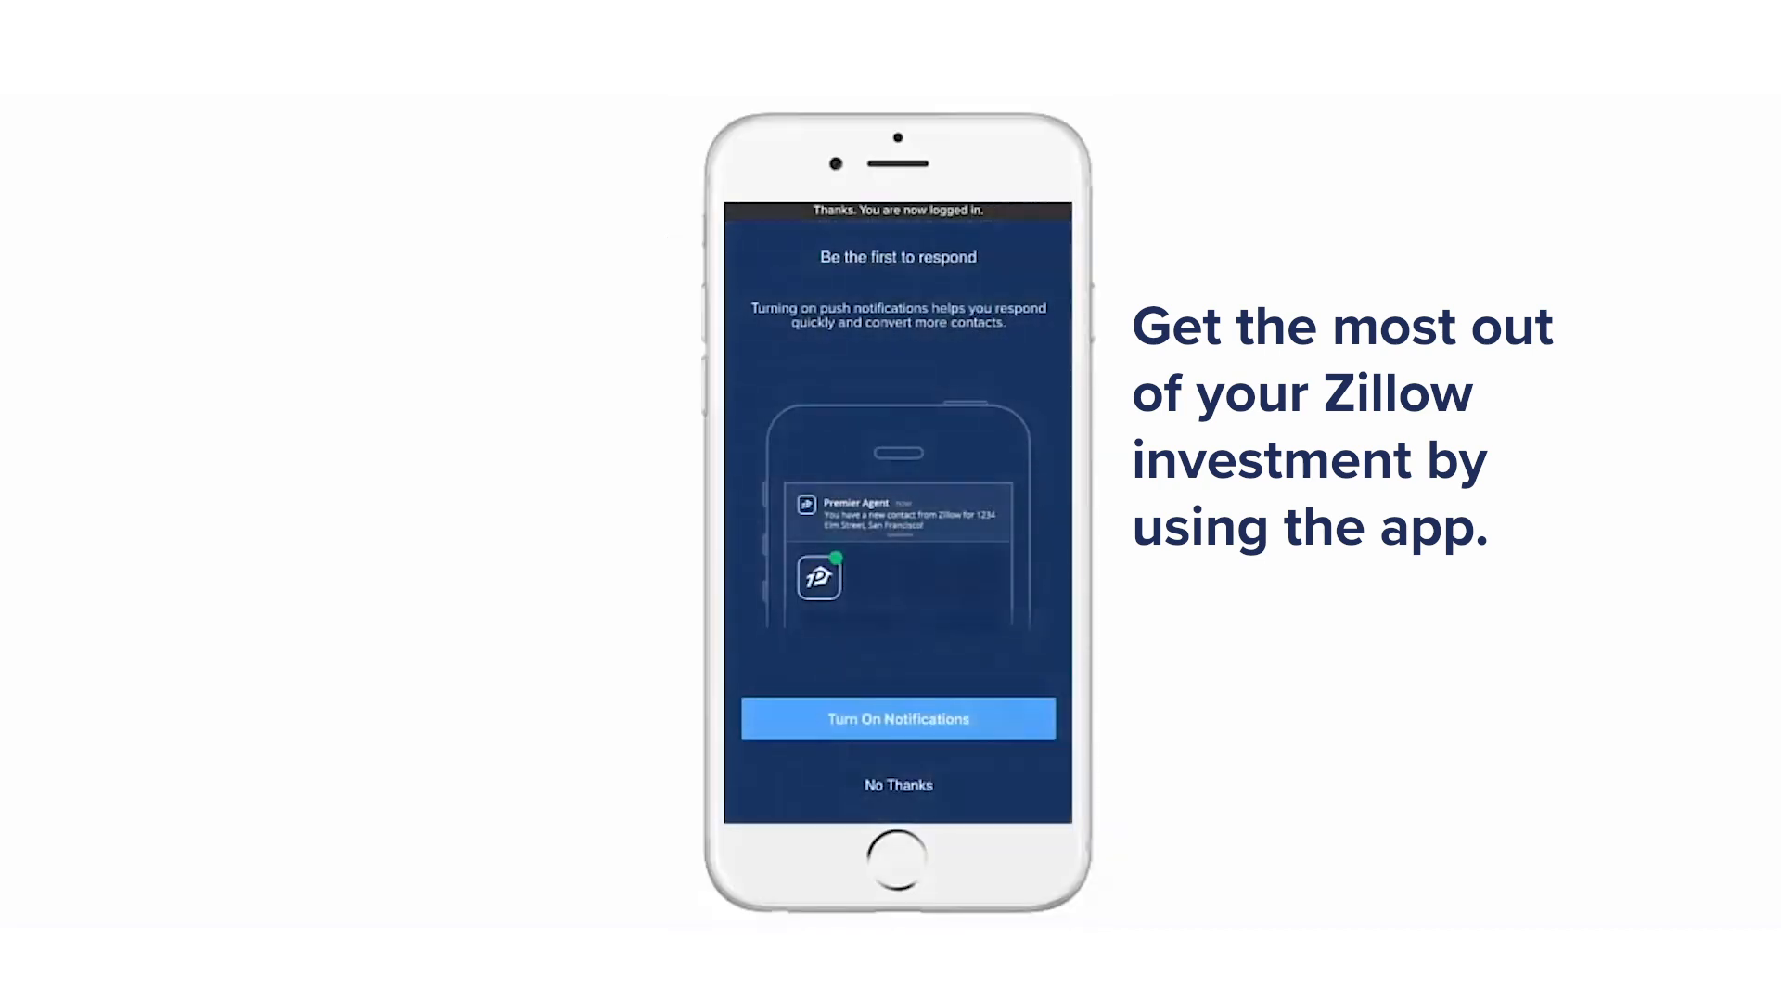
# Accept 'Turn On Notifications' on the 'Be the first to respond' screen to trigger the iOS permission prompt
pyautogui.click(897, 718)
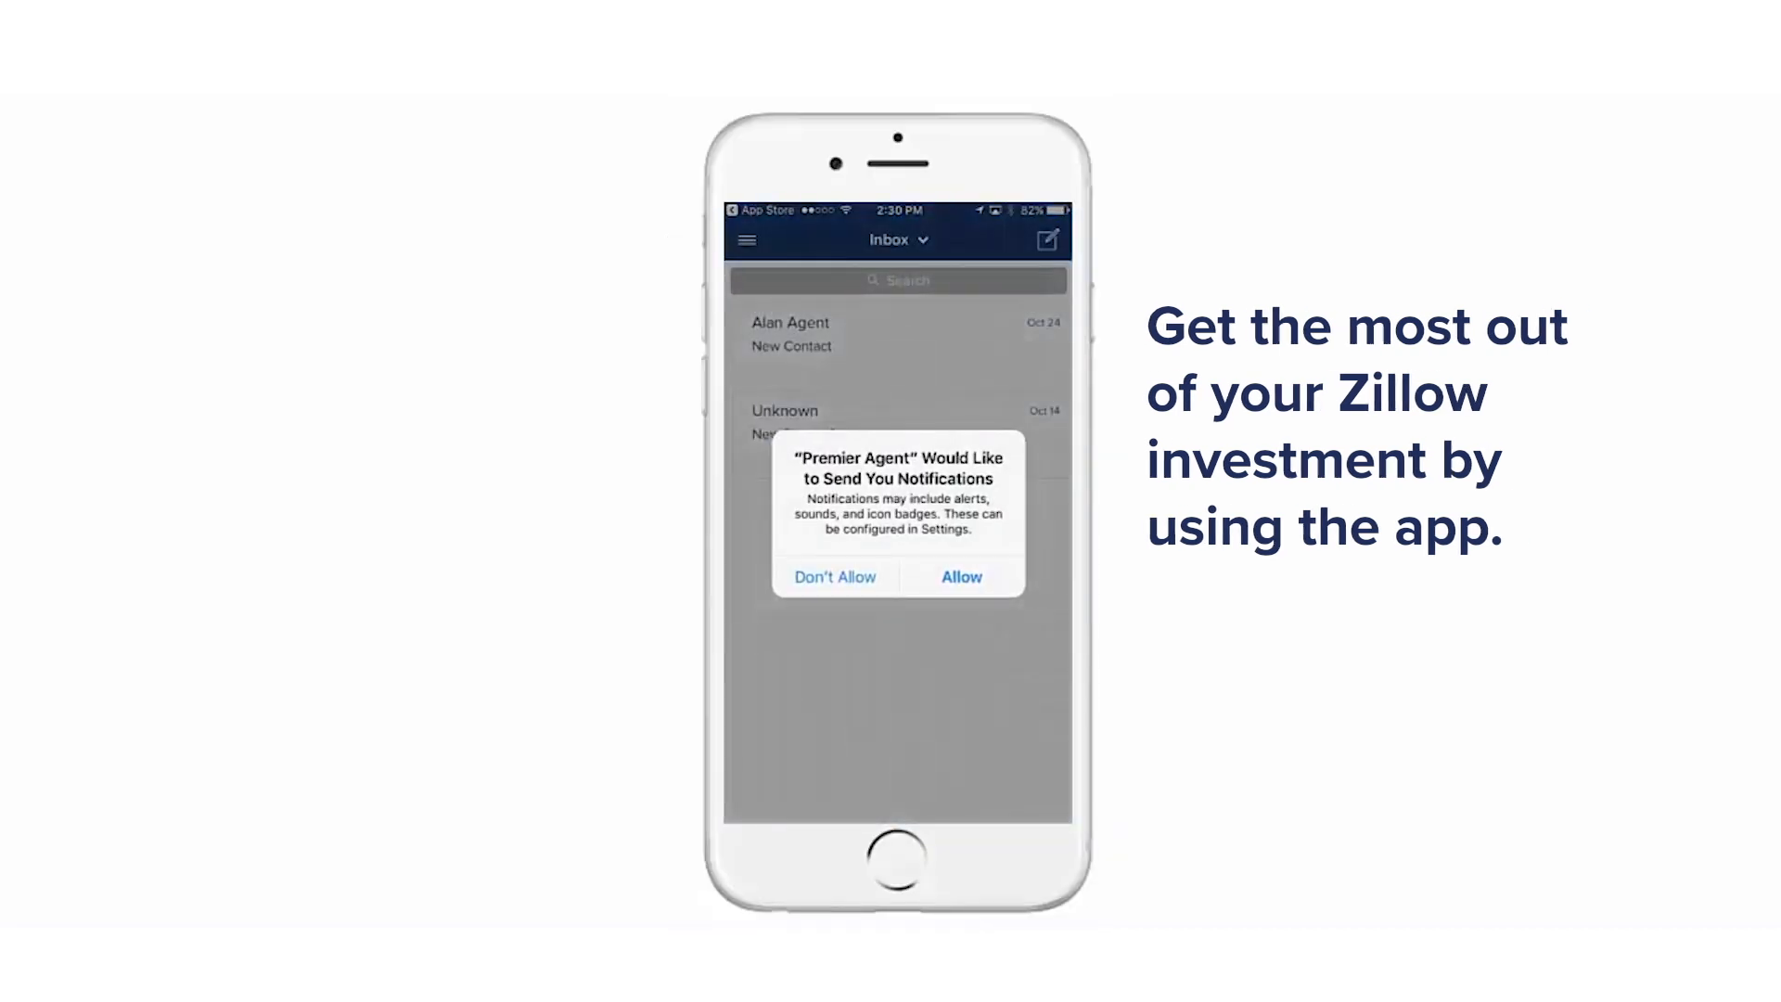